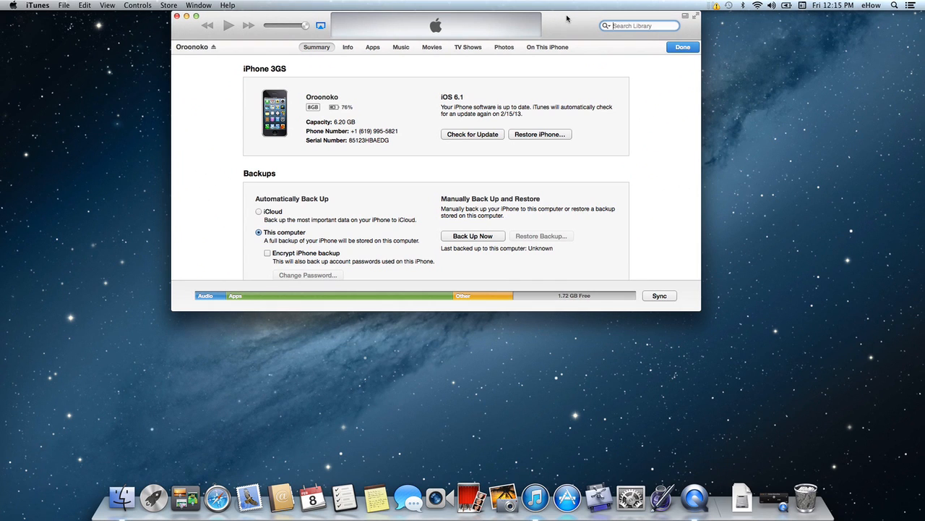
mouse_move(347, 95)
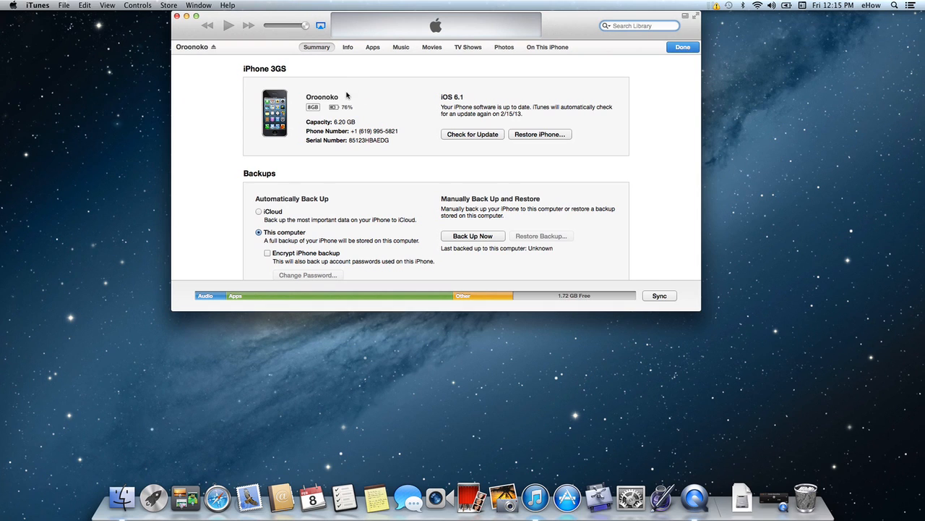
mouse_move(401, 77)
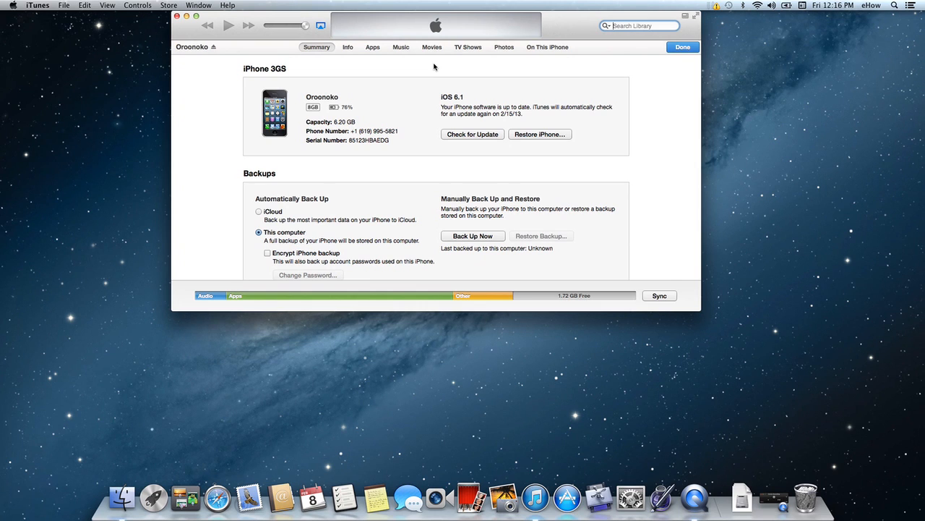
mouse_move(438, 66)
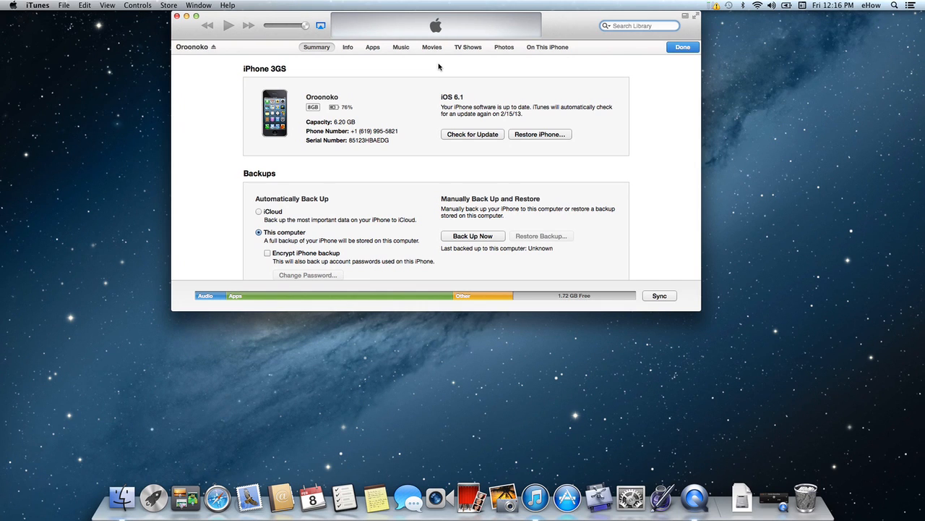
mouse_move(557, 29)
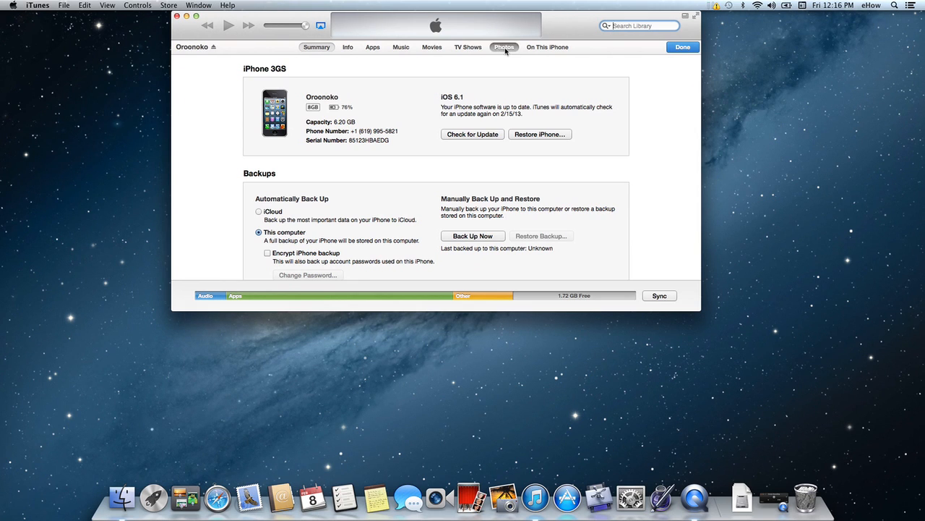
- Show the iPhone's Photos settings and enable Sync Photos from iPhoto
click(504, 46)
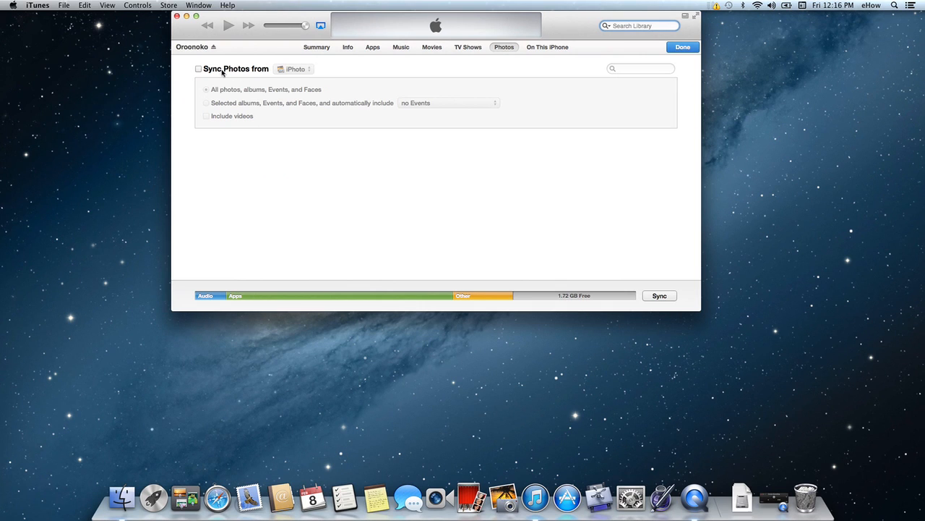
click(199, 69)
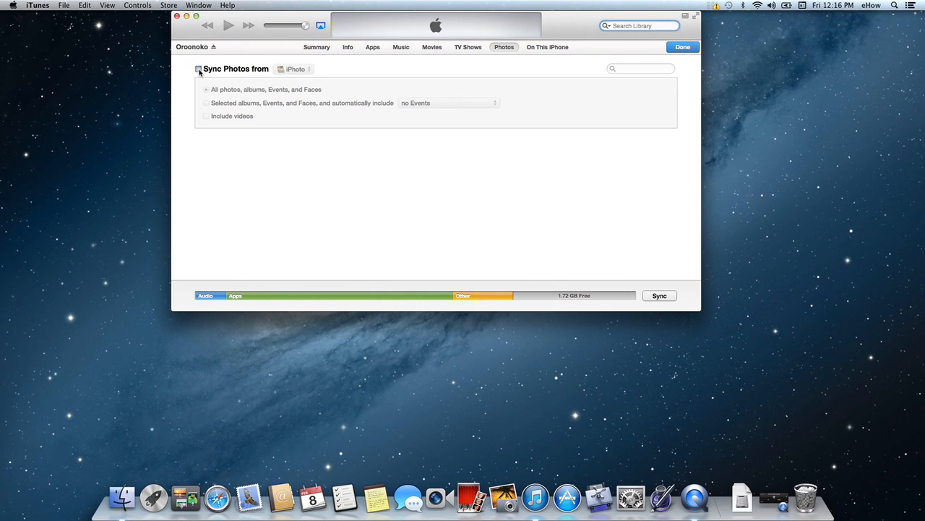
click(198, 69)
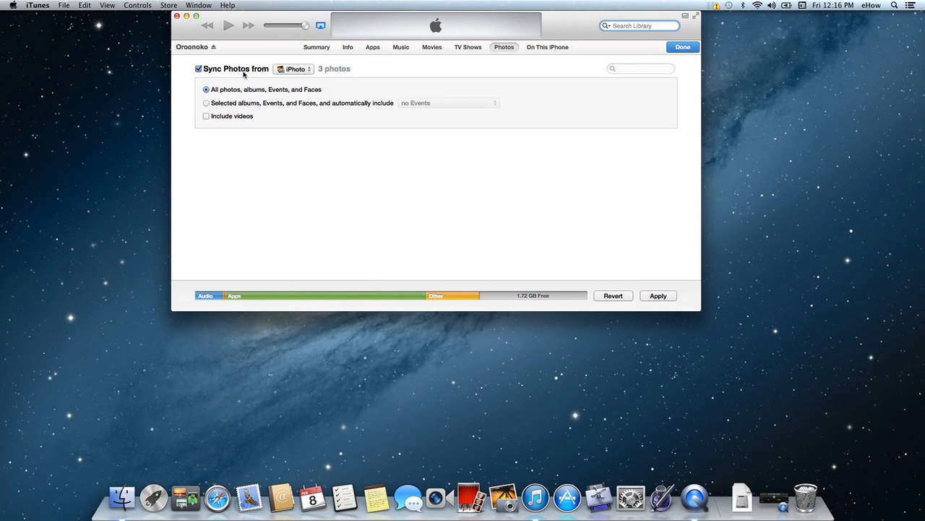
mouse_move(206, 104)
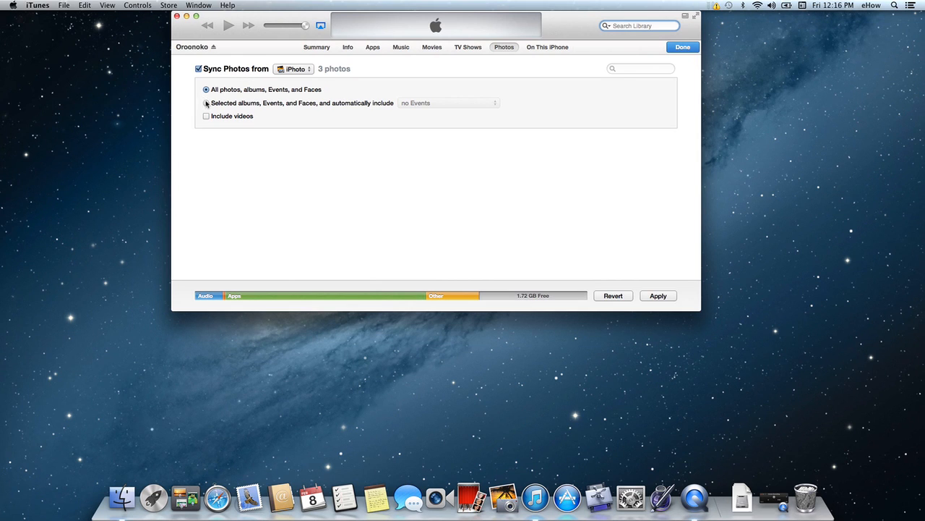
- Choose 'Selected albums, Events, and Faces' and include the iPhone camrera roll event (3 photos)
click(206, 103)
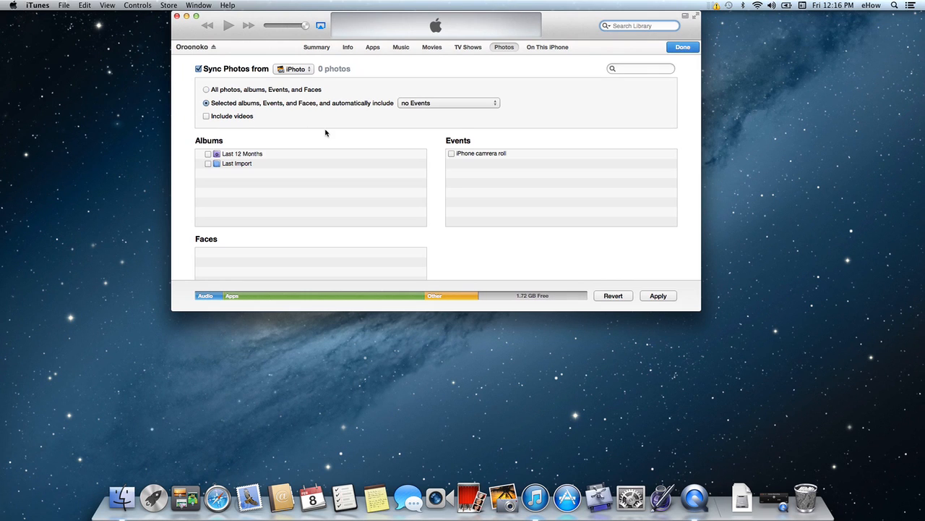
mouse_move(466, 172)
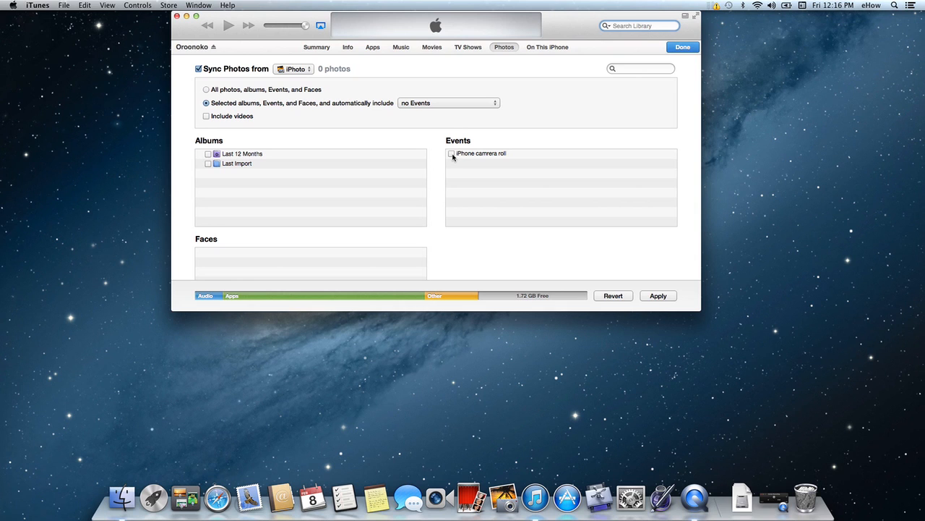
click(452, 154)
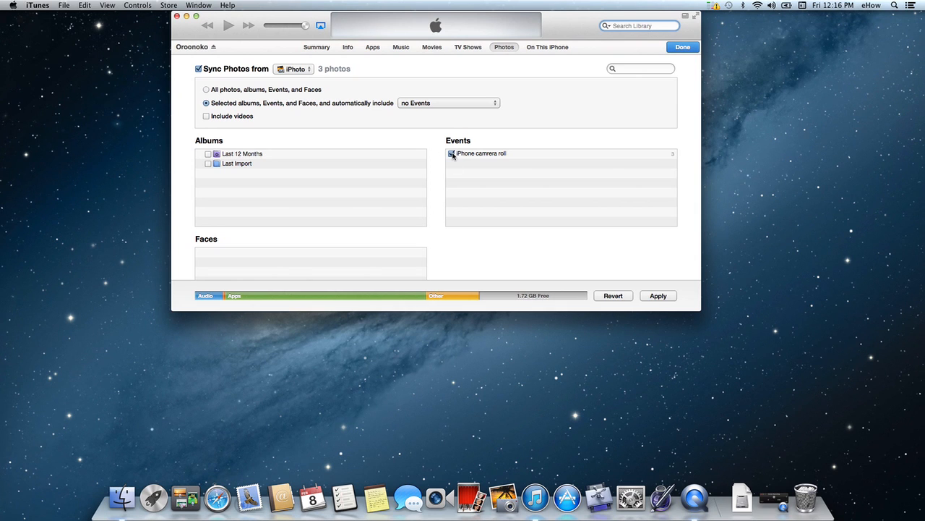